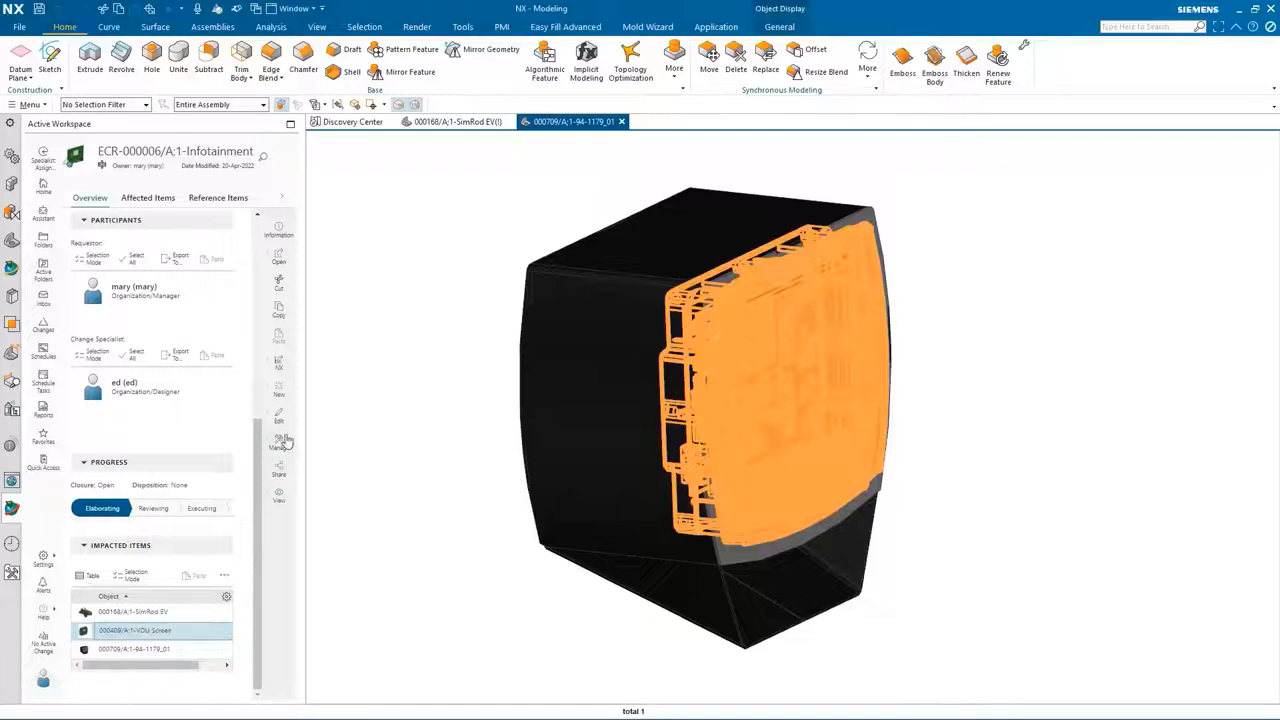
# Step: Open the impacted PCB item in NX's Flexible Printed Circuit Design application
pyautogui.click(280, 365)
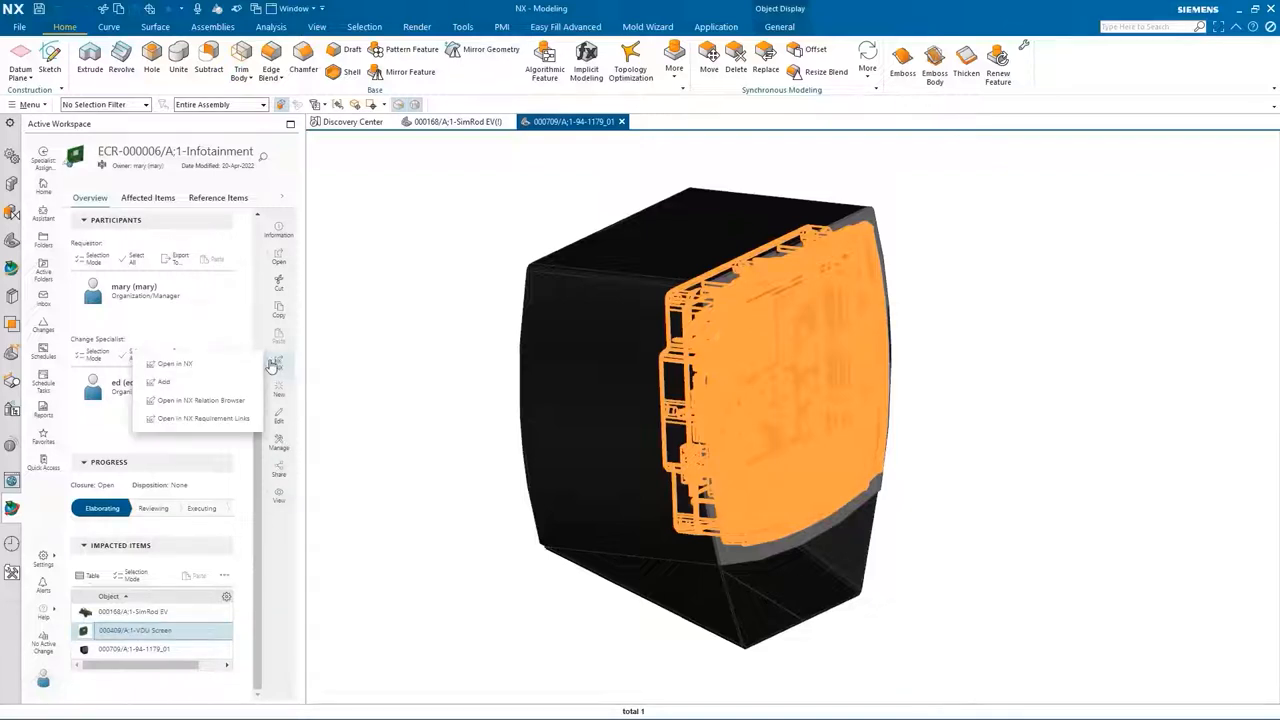
pyautogui.click(175, 363)
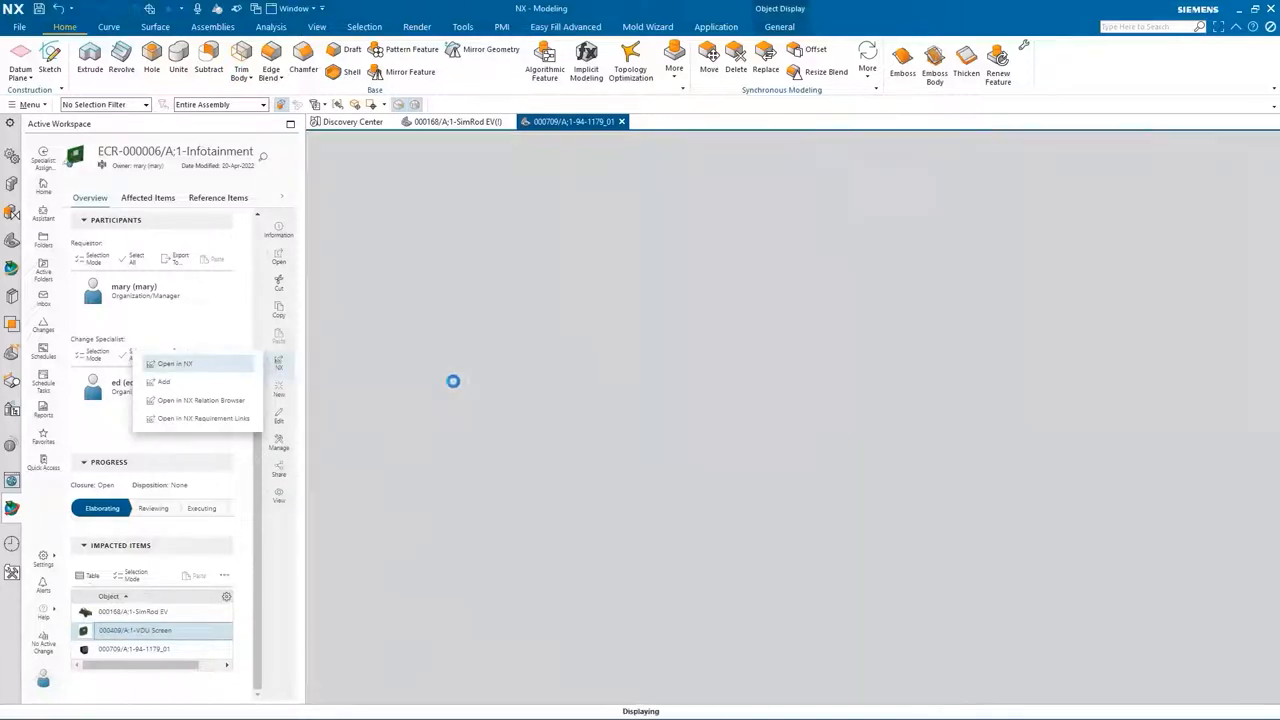
pyautogui.click(175, 363)
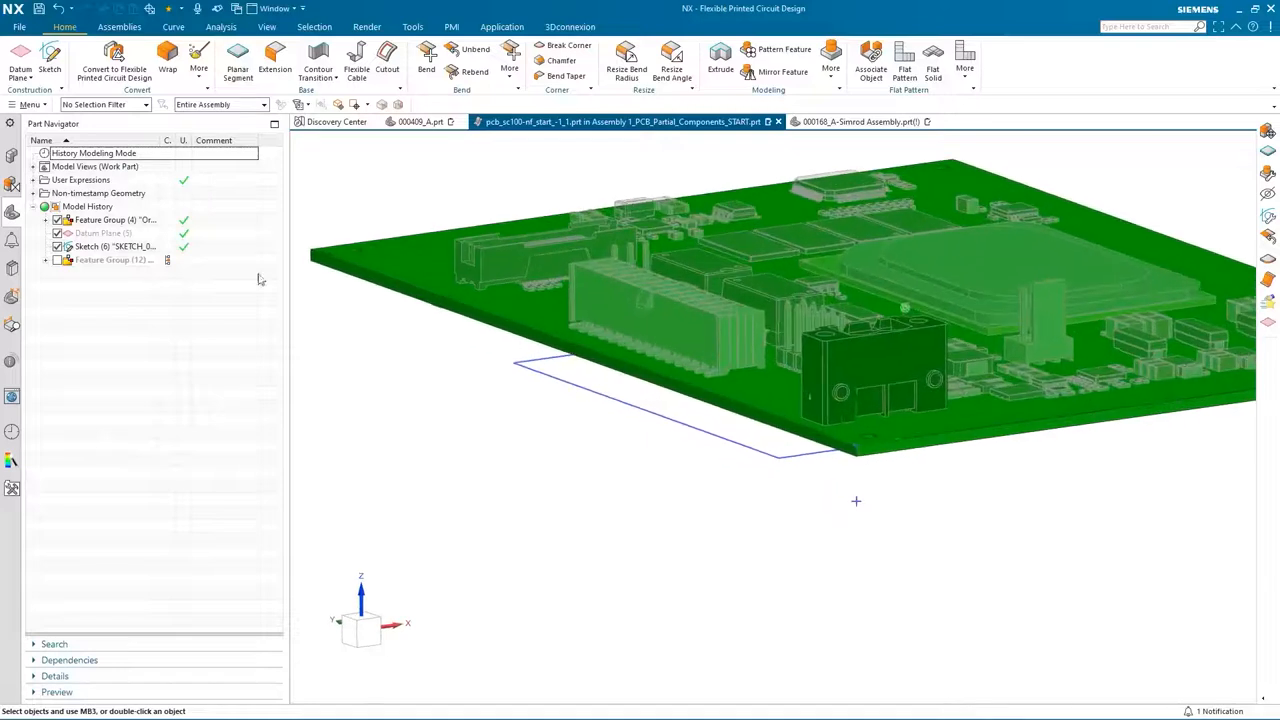
# Step: Create a multi-thickness planar segment in zone RIGID_SUB from the four sketch curves
pyautogui.click(237, 60)
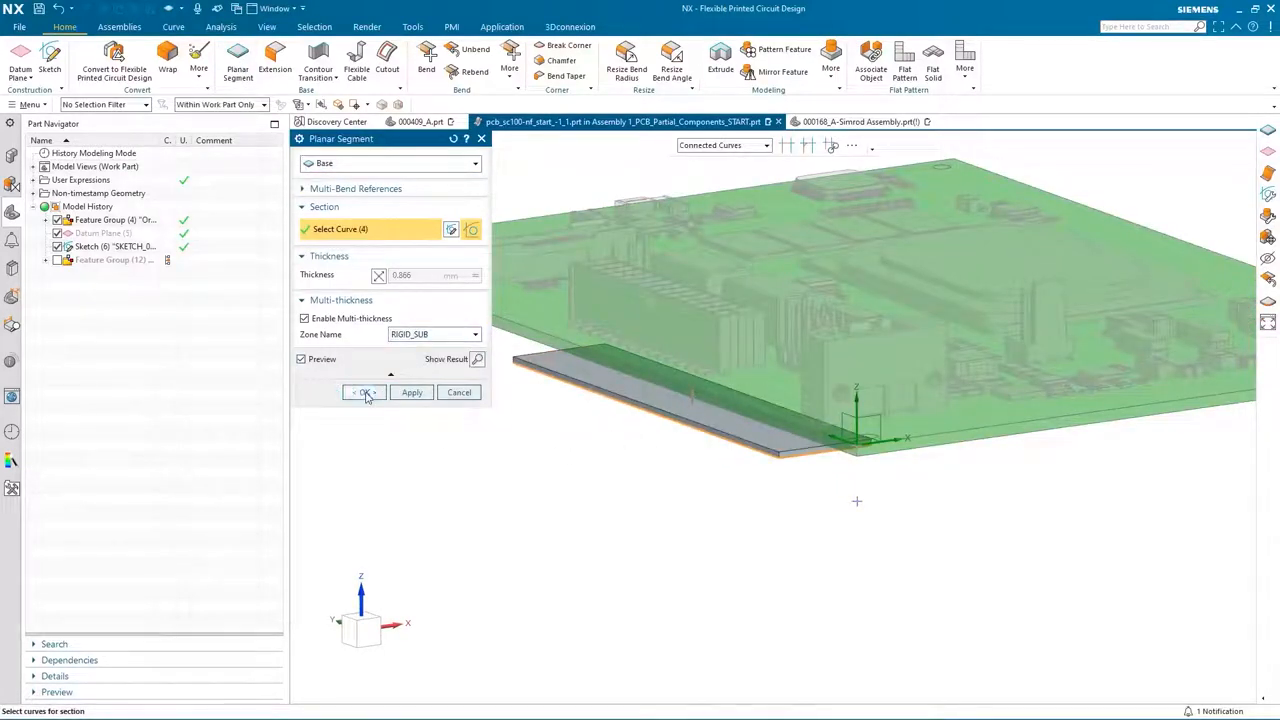
pyautogui.click(364, 392)
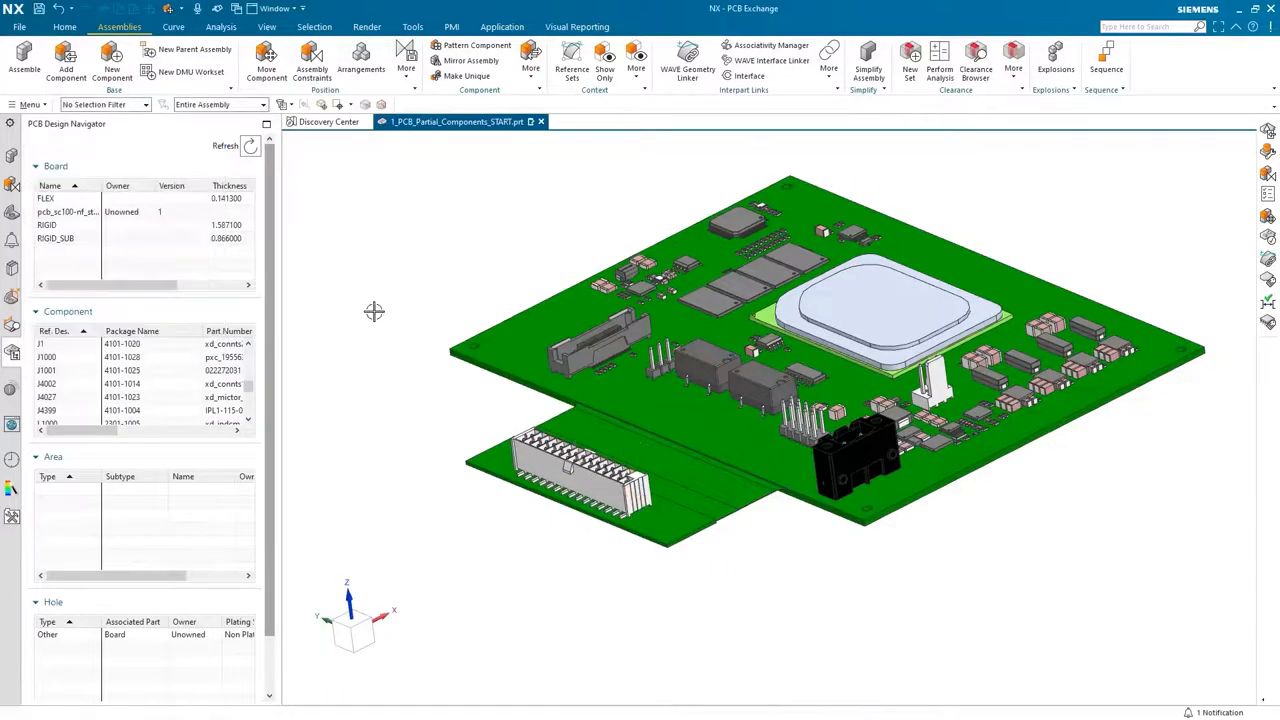
# Step: Switch to PCB Exchange to review the FLEX, RIGID and RIGID_SUB boards
pyautogui.click(64, 27)
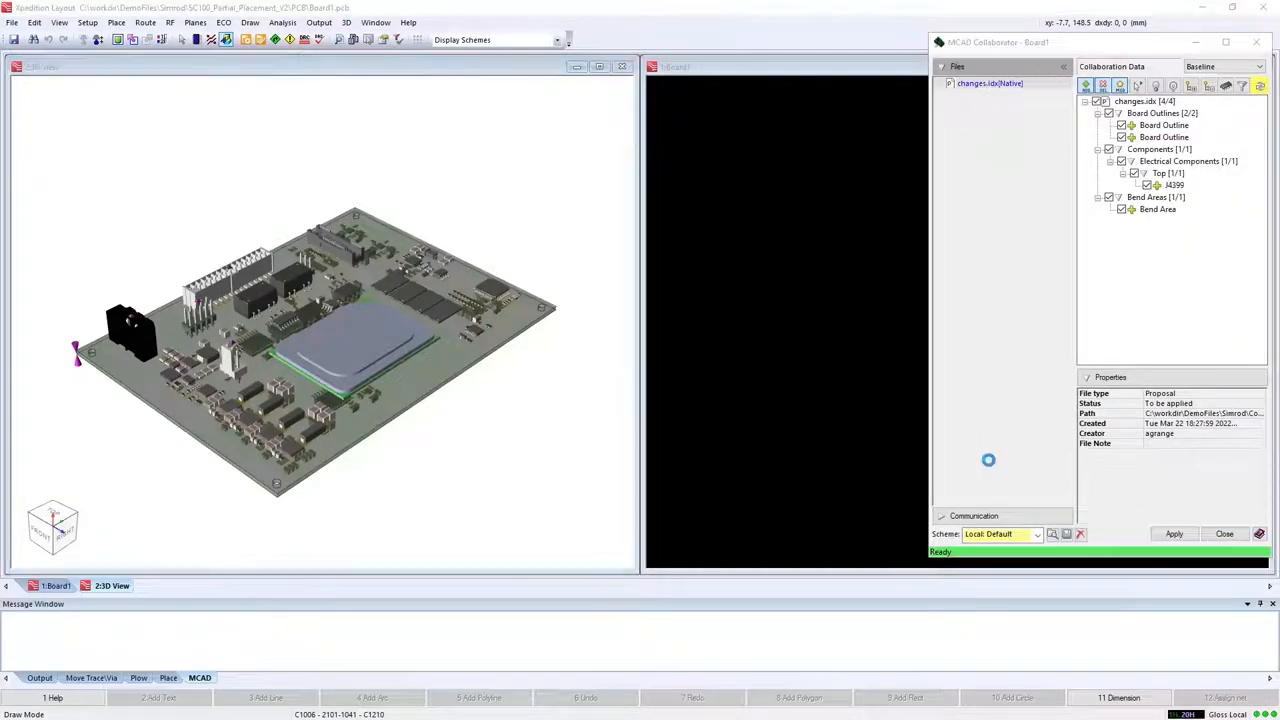
# Step: Apply the changes.idx proposal: board outlines, connector J4399 and bend area
pyautogui.click(1173, 533)
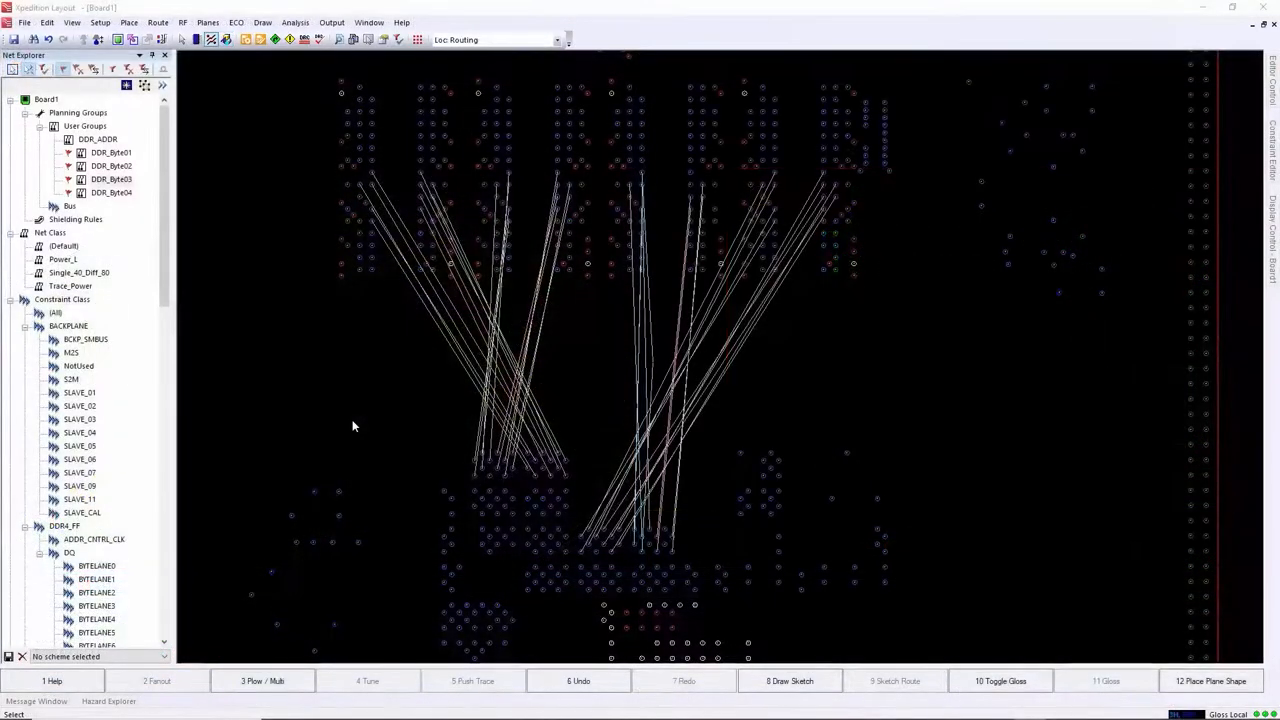
# Step: Select the DDR_Byte01 user planning group in Net Explorer to highlight its 11 nets
pyautogui.click(110, 152)
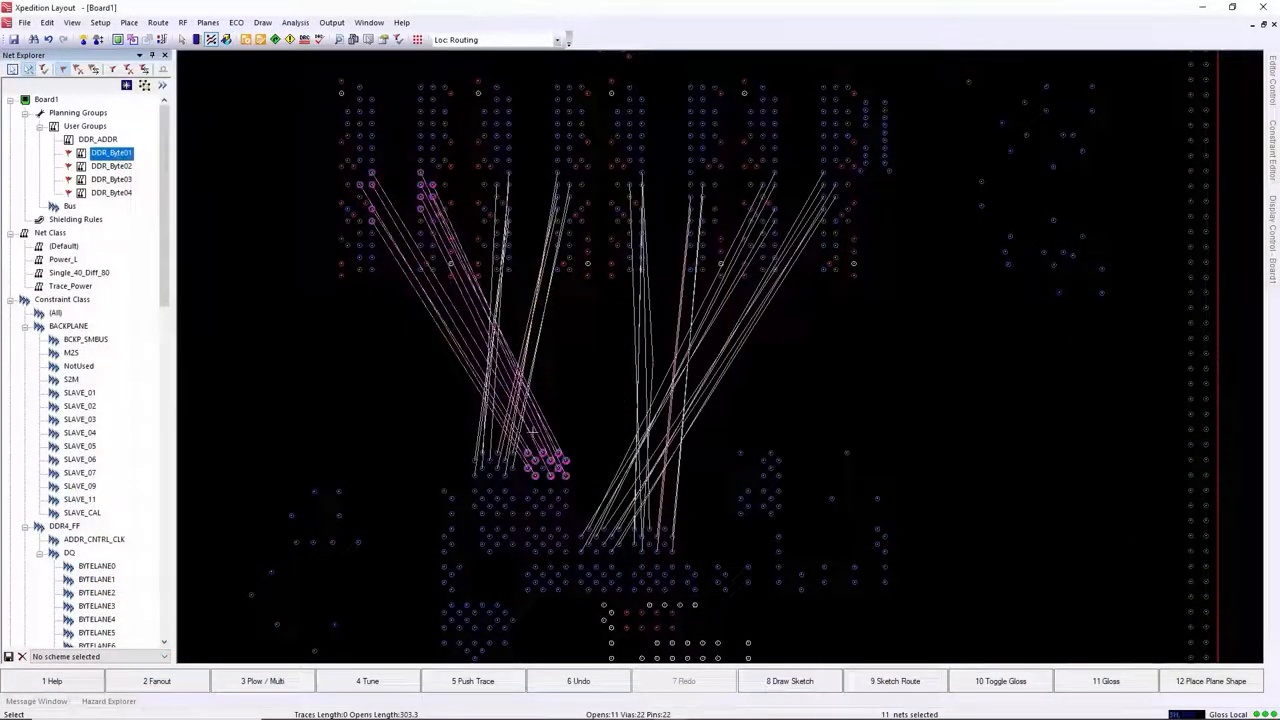